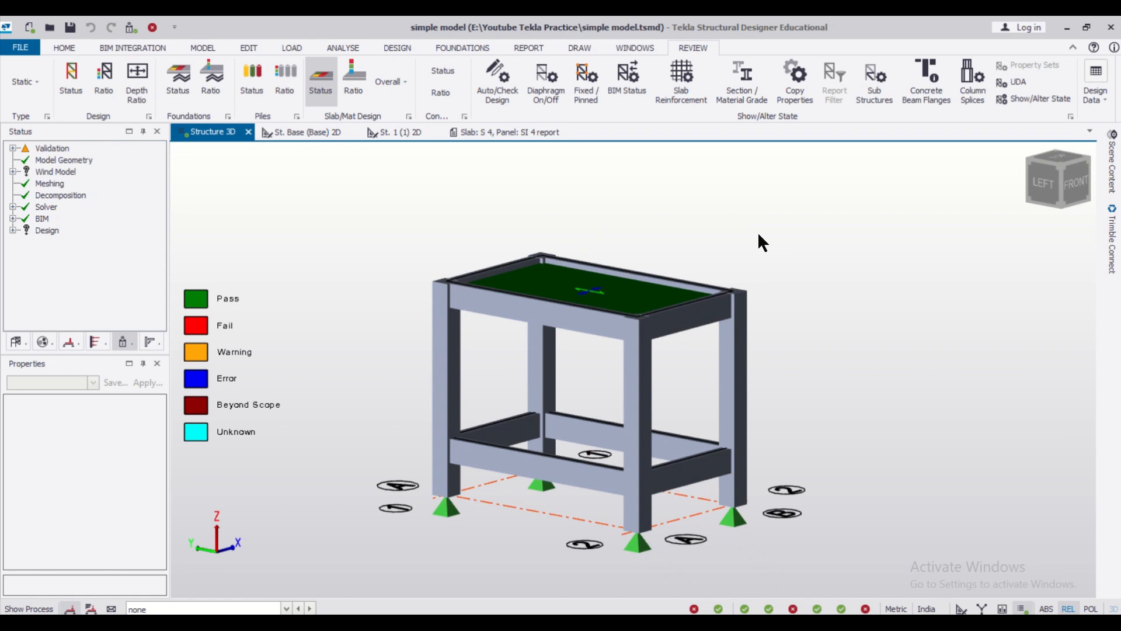
Step: Leave the Review results and show the Home ribbon with the file and project tools
{"action": "left_click", "coordinate": [63, 48]}
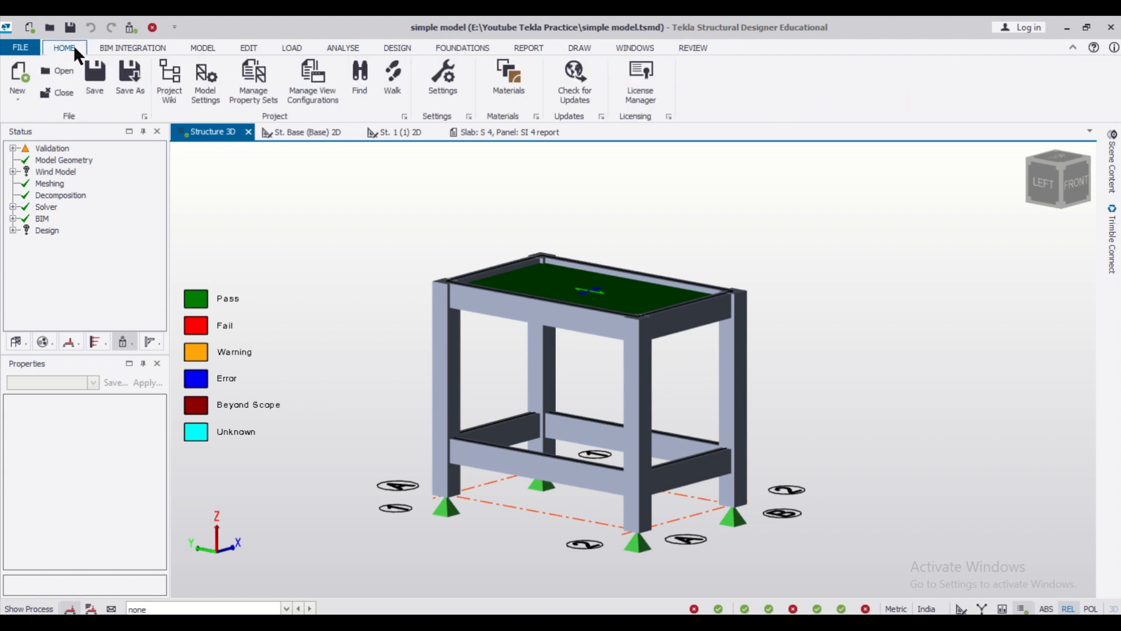
{"action": "left_click", "coordinate": [132, 48]}
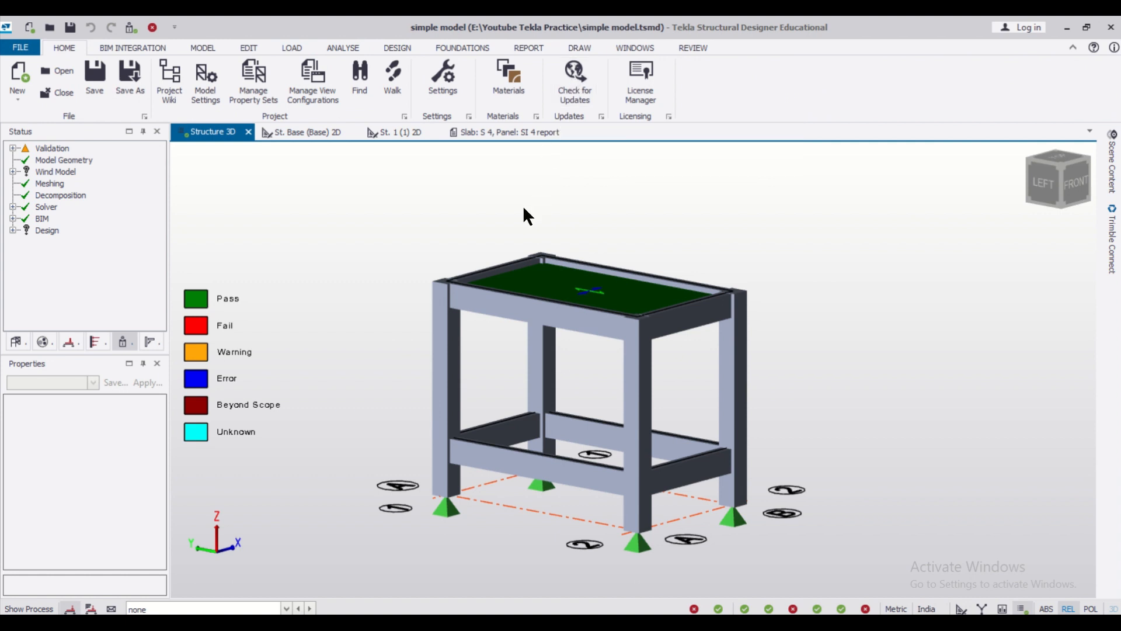
Step: Show the Dead load case, select the line load on base beam BaseB1 and delete it
{"action": "left_click", "coordinate": [285, 608]}
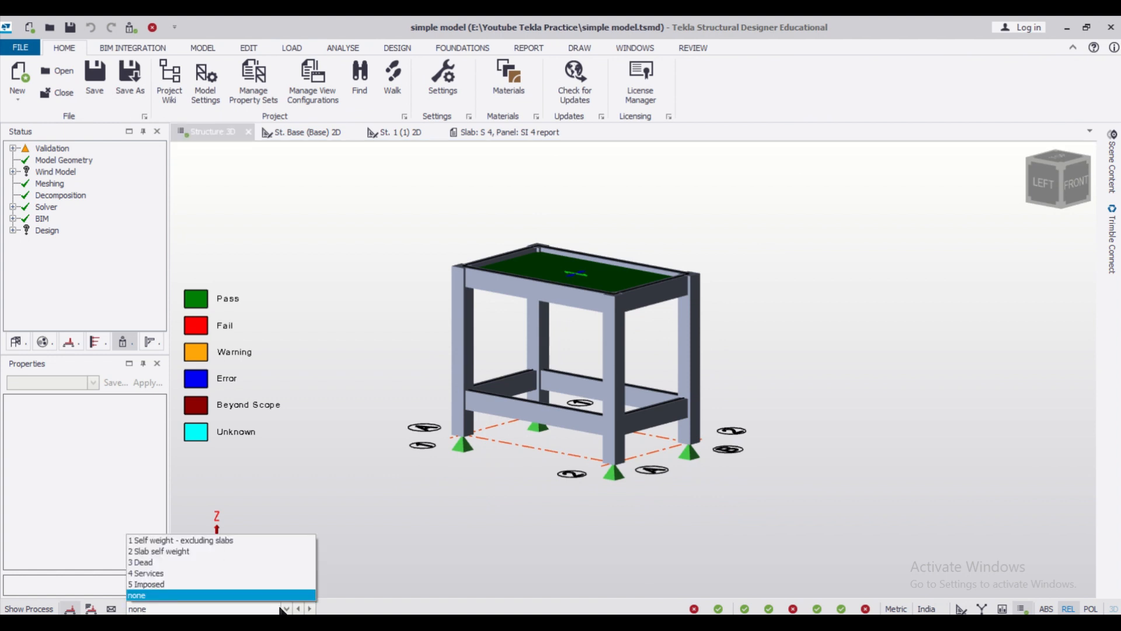
{"action": "left_click", "coordinate": [142, 562]}
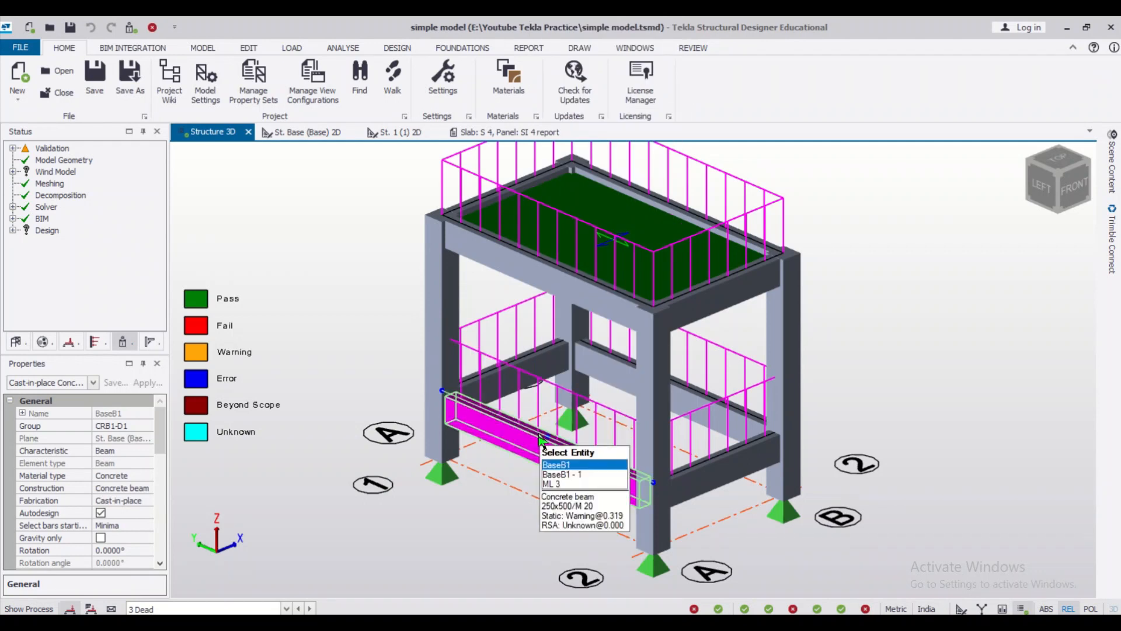
{"action": "left_click", "coordinate": [556, 465]}
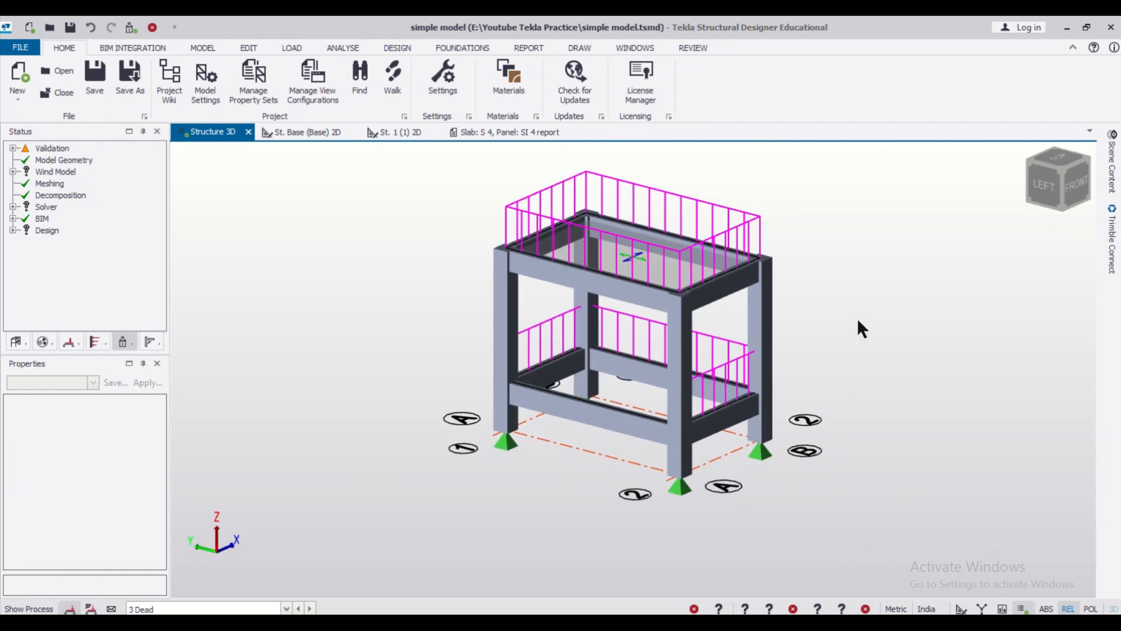
{"action": "left_click_drag", "start_coordinate": [862, 328], "coordinate": [796, 384]}
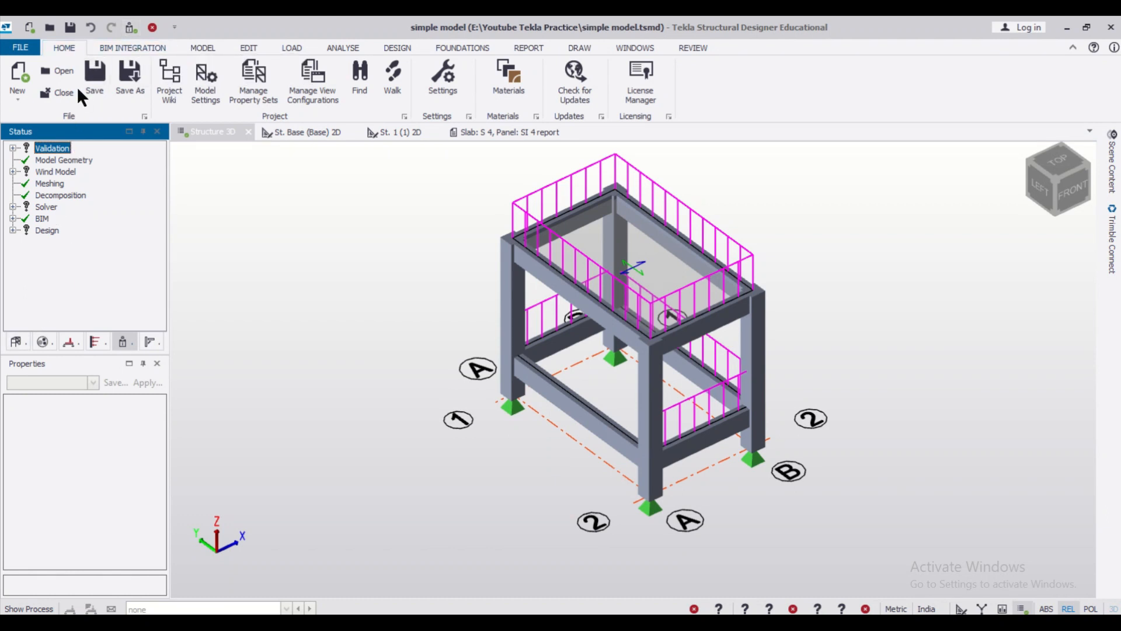
Step: Create a new frame on grid line A from the Model ribbon's Levels tools
{"action": "left_click", "coordinate": [202, 48]}
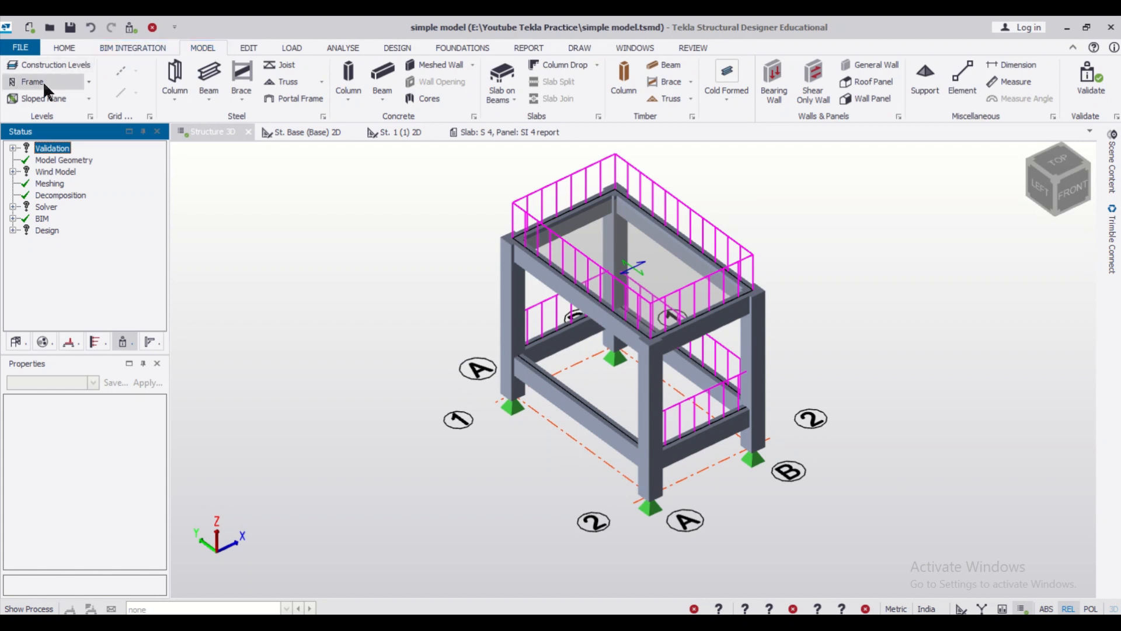
{"action": "left_click", "coordinate": [32, 82]}
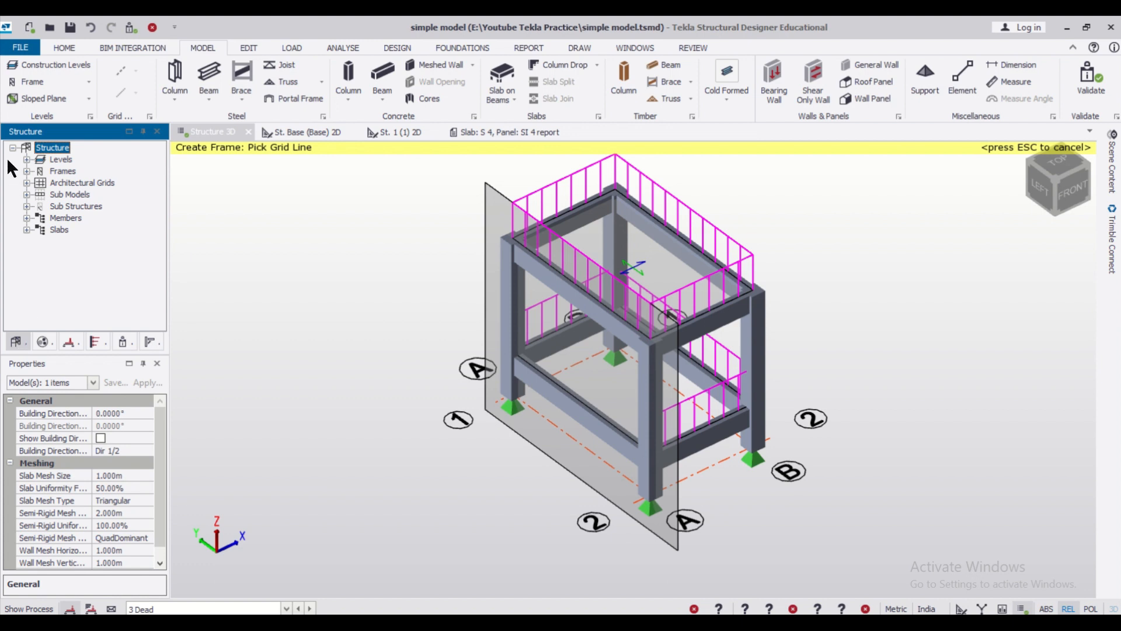
{"action": "left_click", "coordinate": [27, 159]}
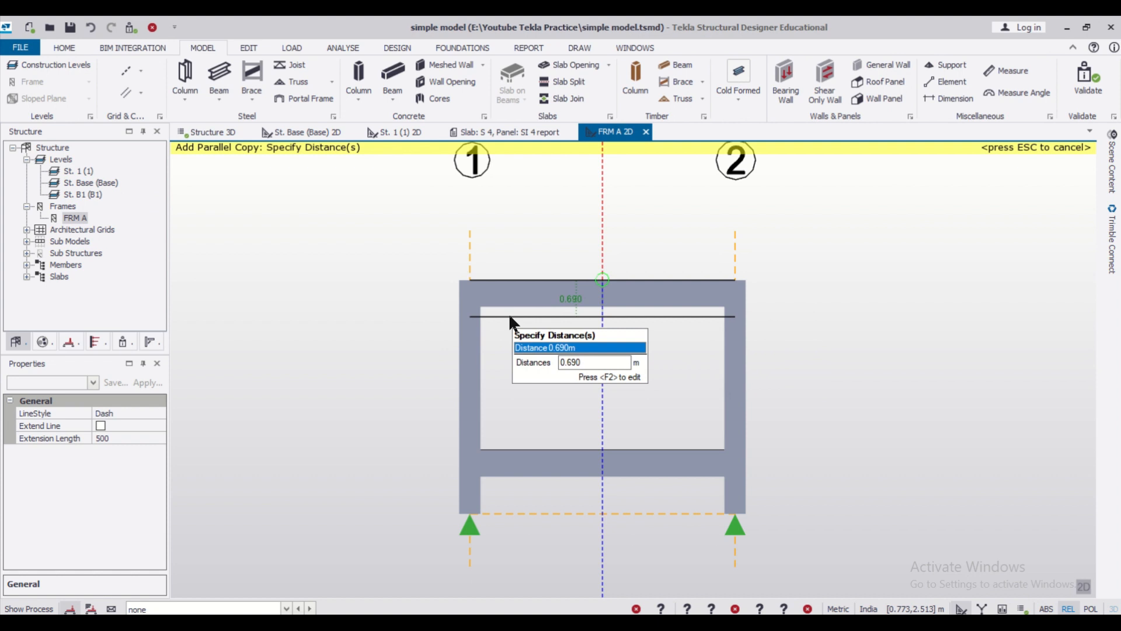
Step: Add a parallel copy construction line at distance 0 in the frame A elevation
{"action": "type", "text": "0"}
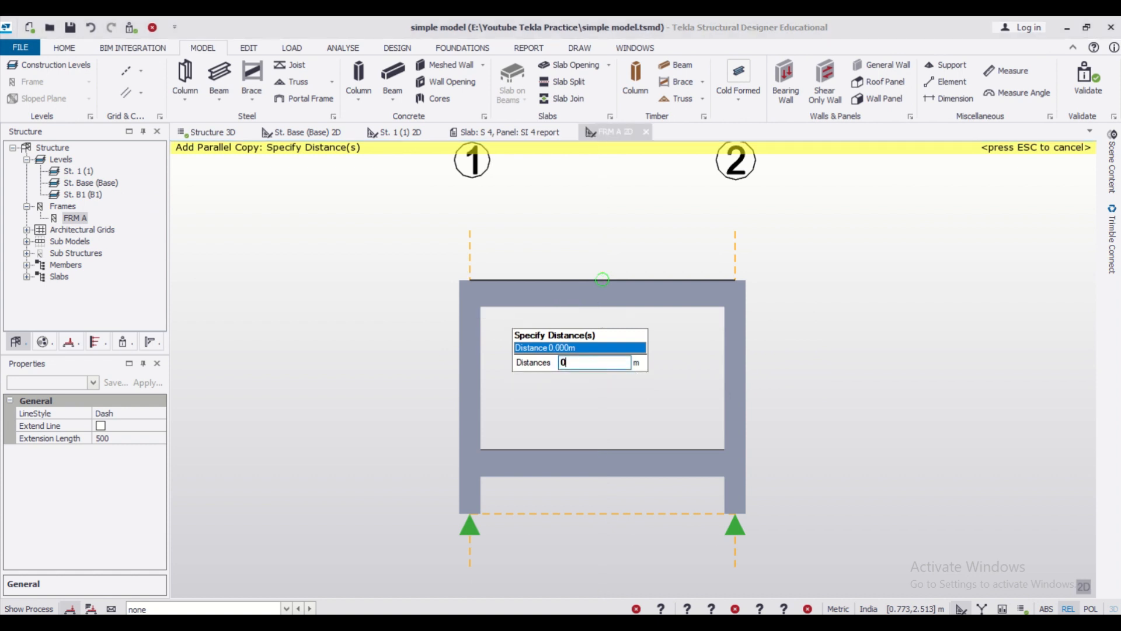
{"action": "mouse_move", "coordinate": [512, 323]}
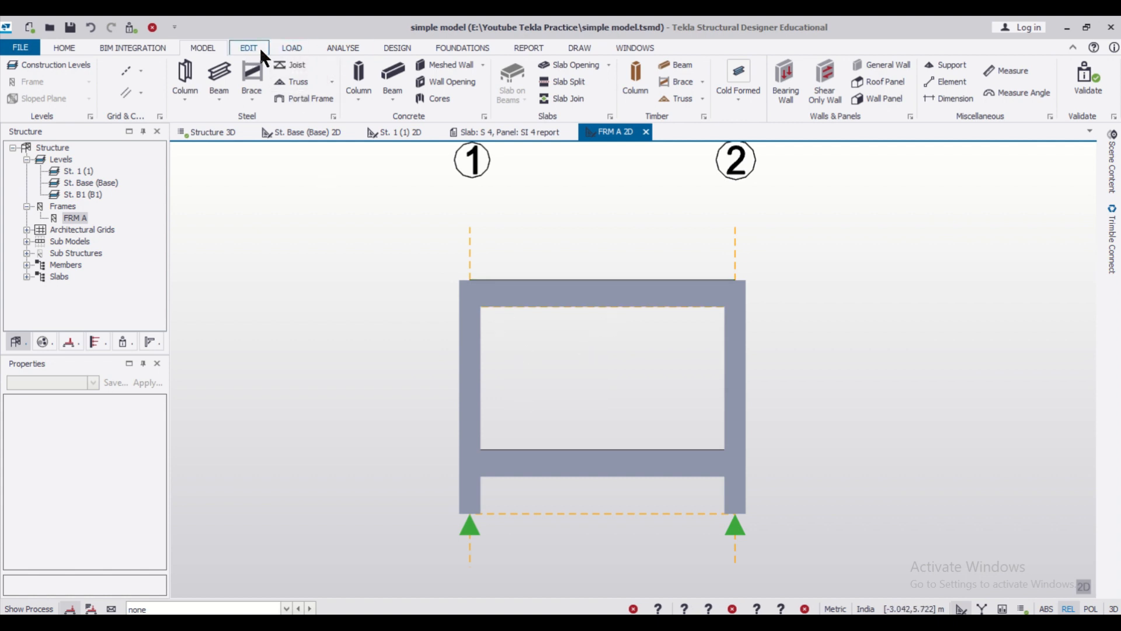
{"action": "left_click", "coordinate": [202, 48]}
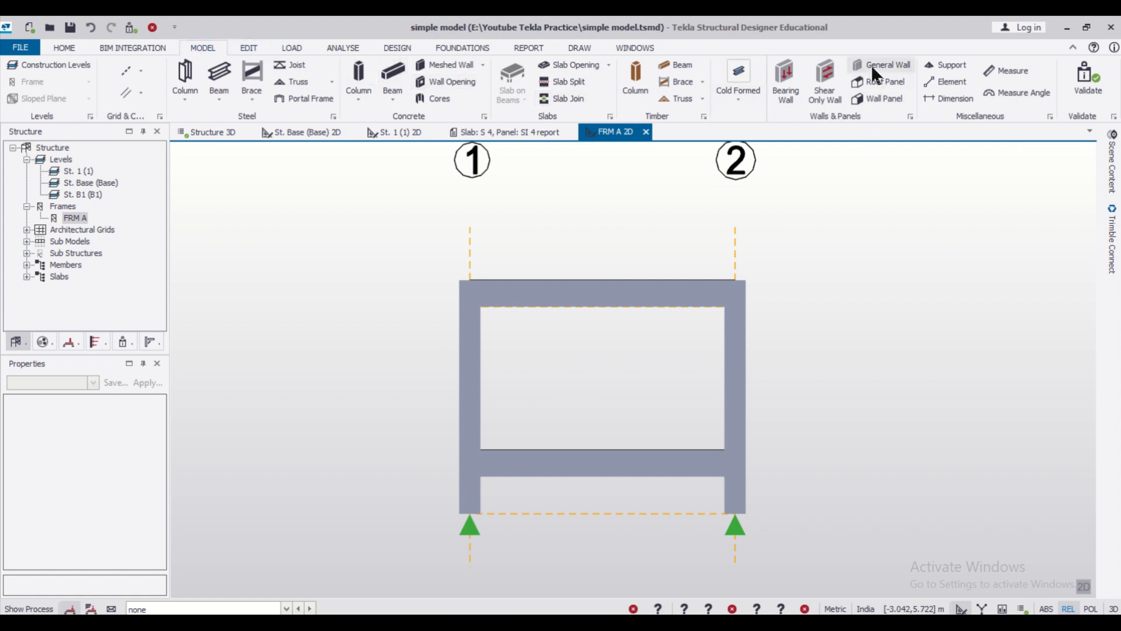
Step: Draw wall W1 in the upper bay and set it to Bearing Wall with Masonry Wall (sample) grade
{"action": "left_click", "coordinate": [450, 65]}
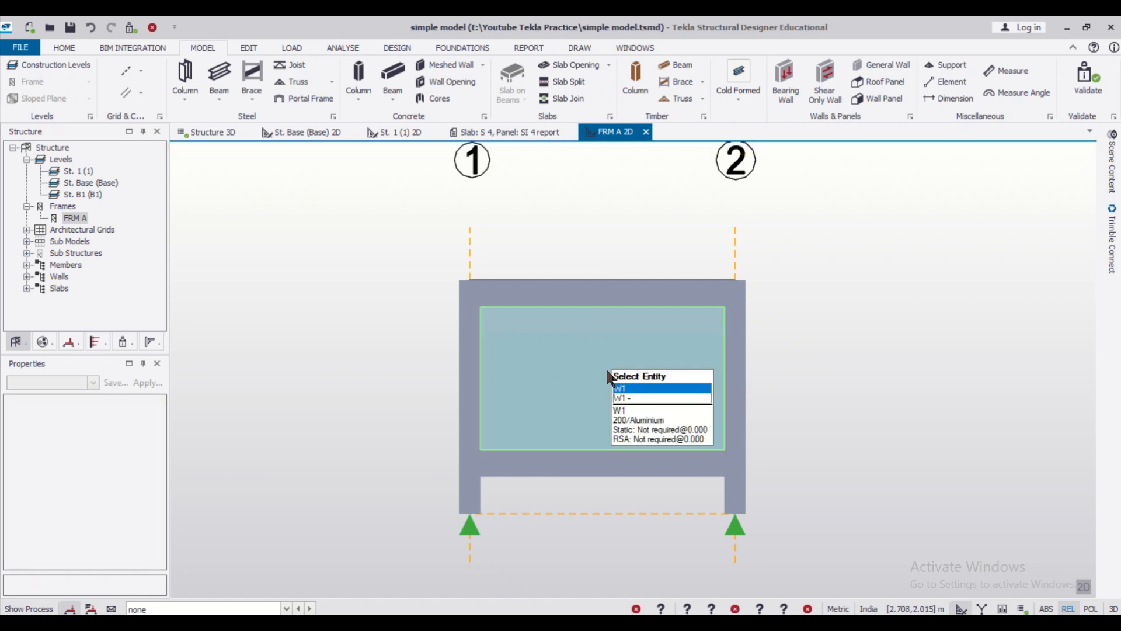
{"action": "left_click", "coordinate": [621, 388]}
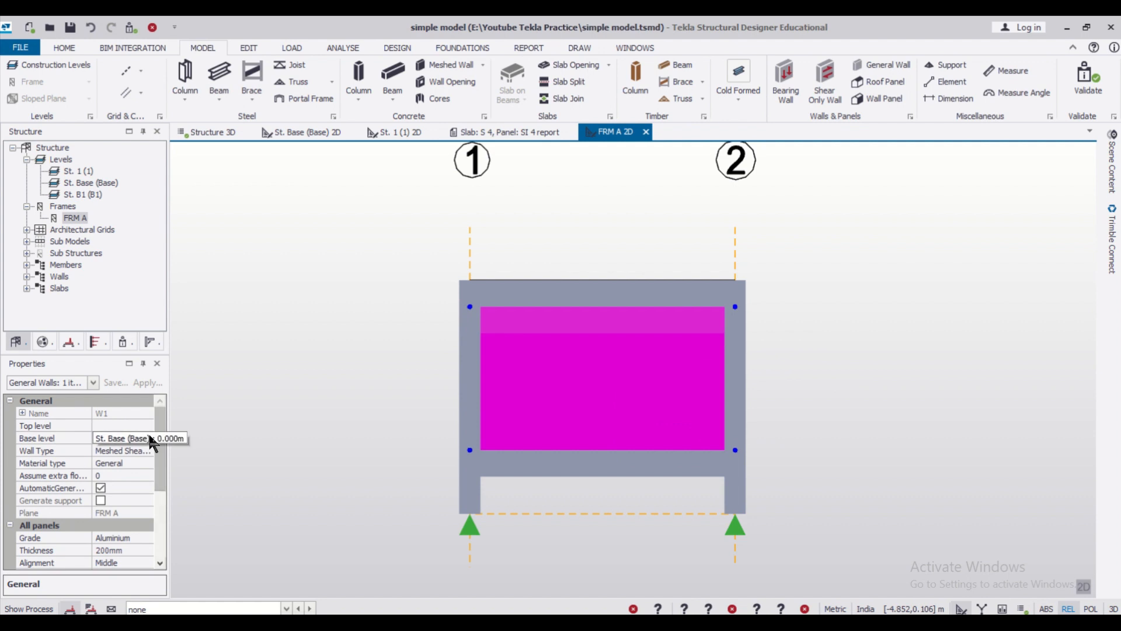
{"action": "left_click", "coordinate": [121, 438]}
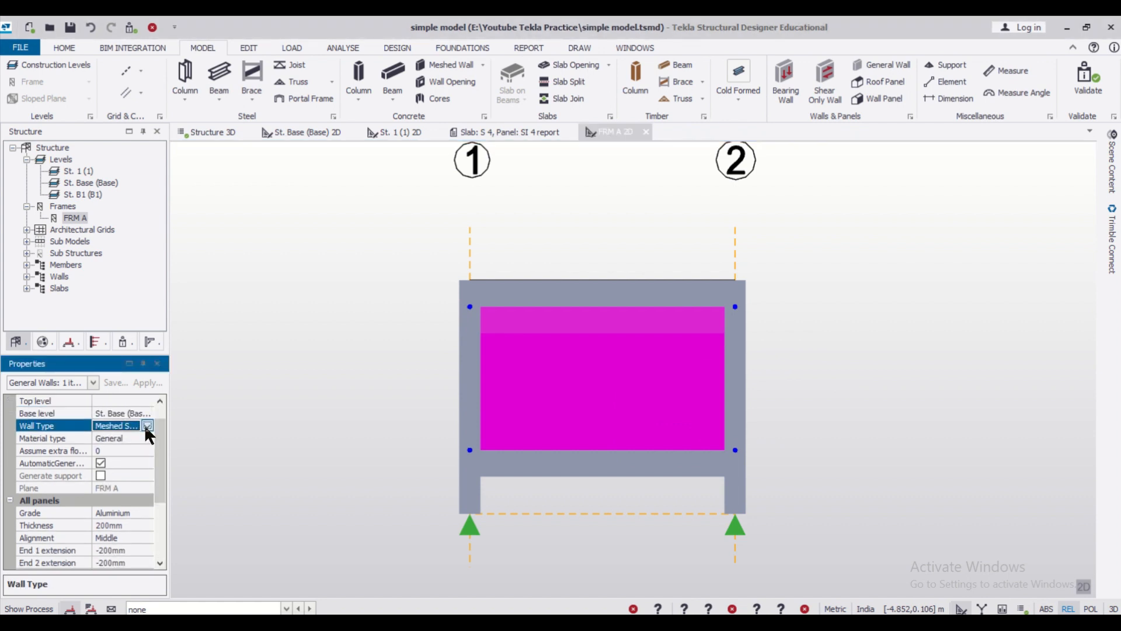
{"action": "left_click", "coordinate": [147, 425]}
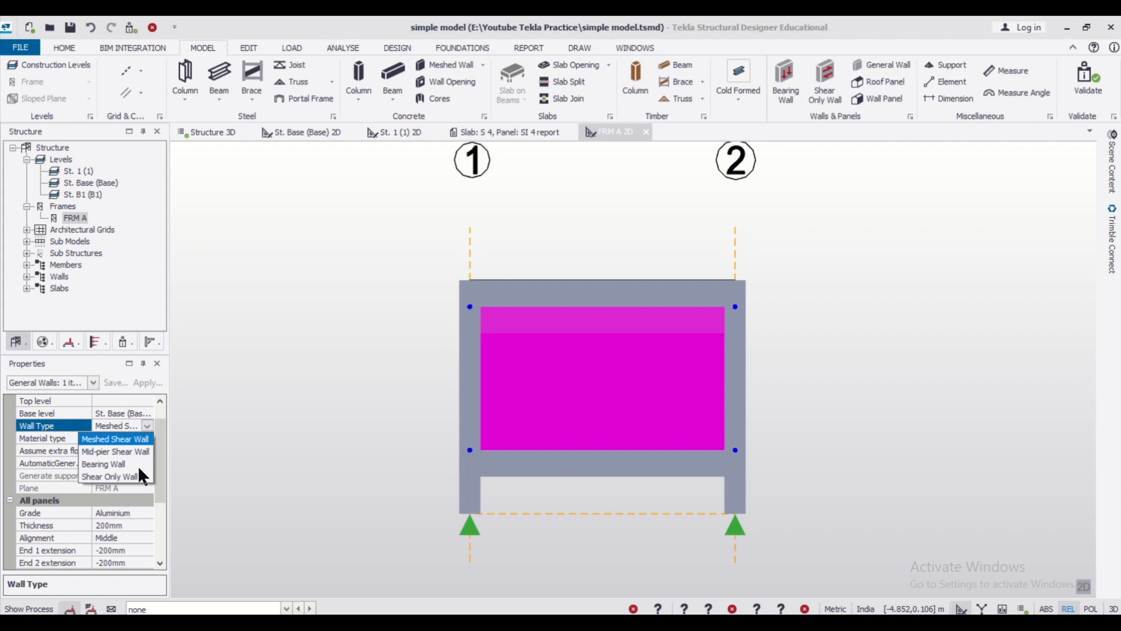
{"action": "left_click", "coordinate": [103, 464]}
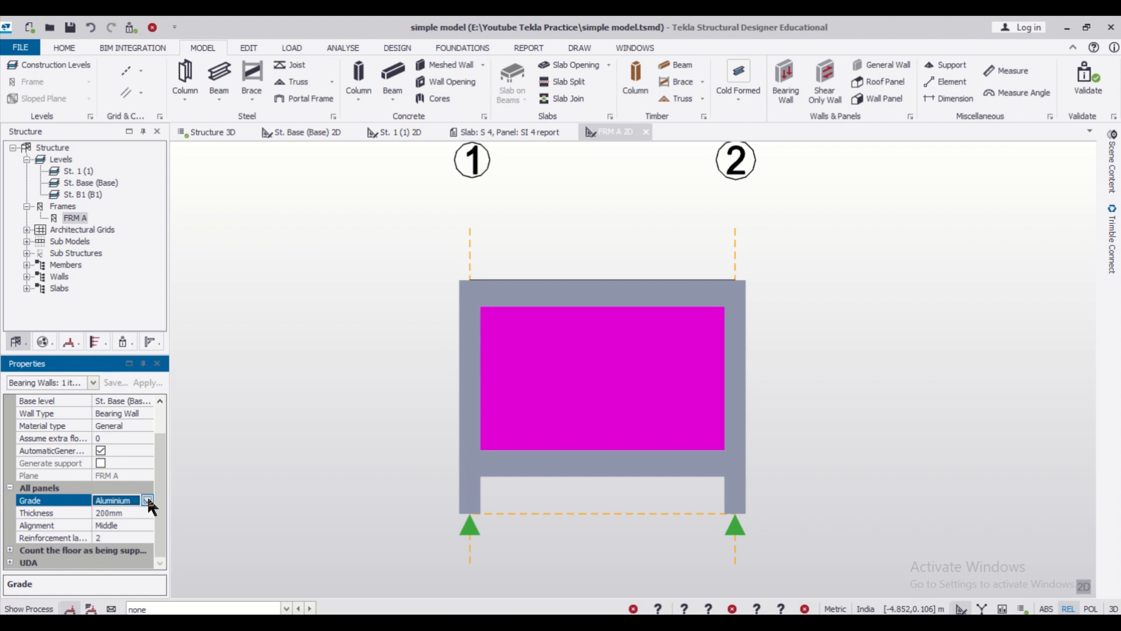
{"action": "left_click", "coordinate": [147, 500]}
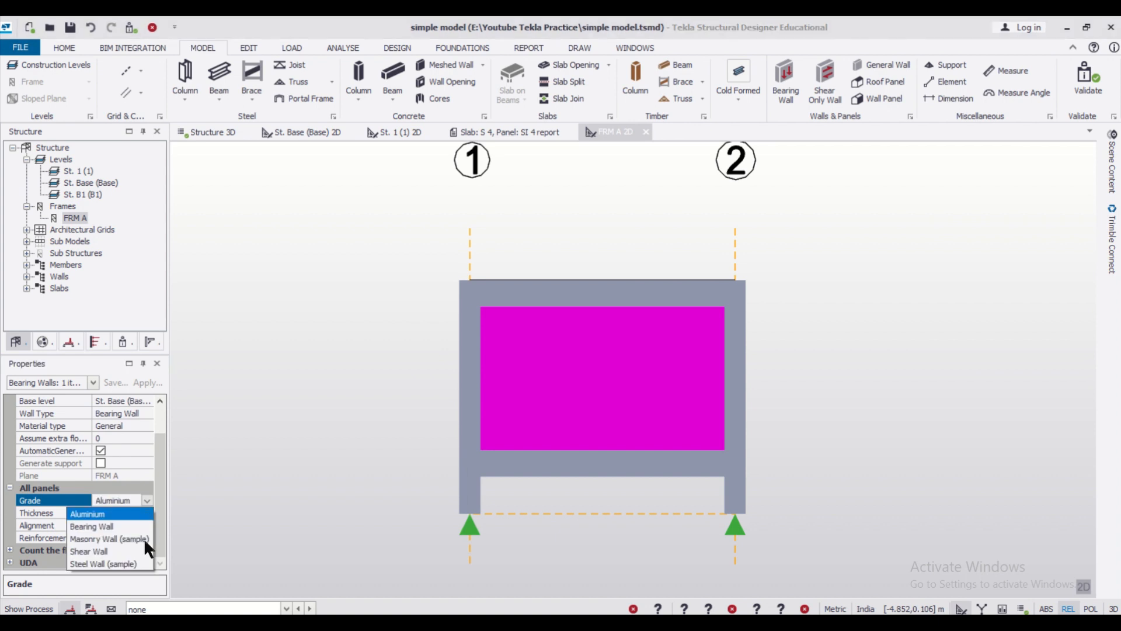
{"action": "left_click", "coordinate": [110, 538]}
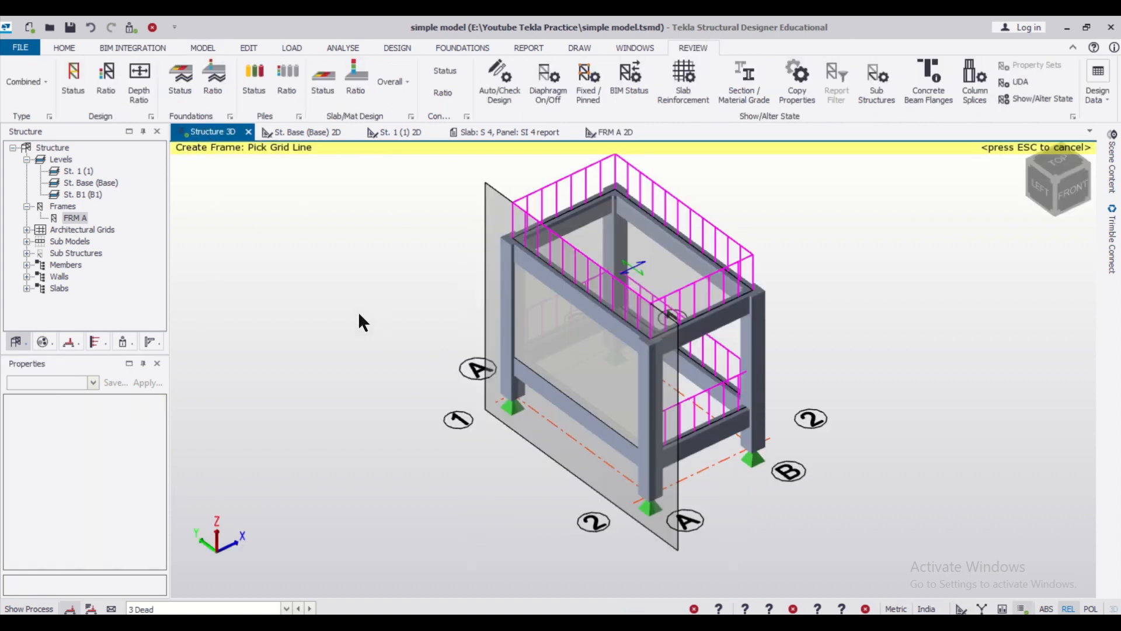
Step: Place bearing wall BW1 on grid A at base level, keep its Masonry grade and deselect it
{"action": "left_click", "coordinate": [593, 323]}
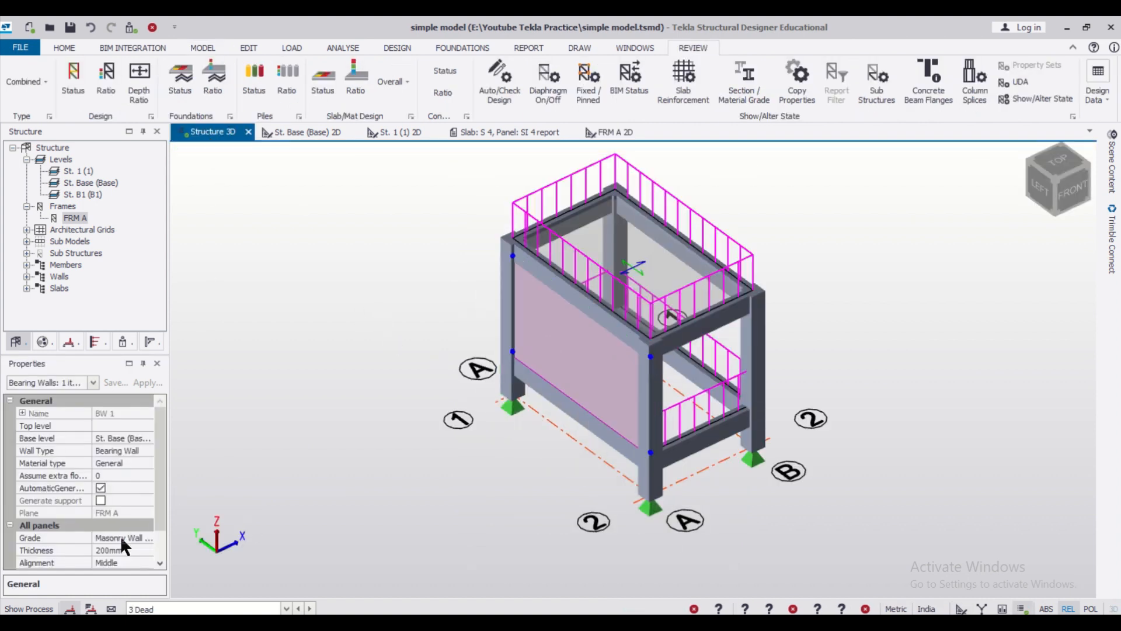
{"action": "scroll", "scroll_direction": "down", "scroll_amount": 3}
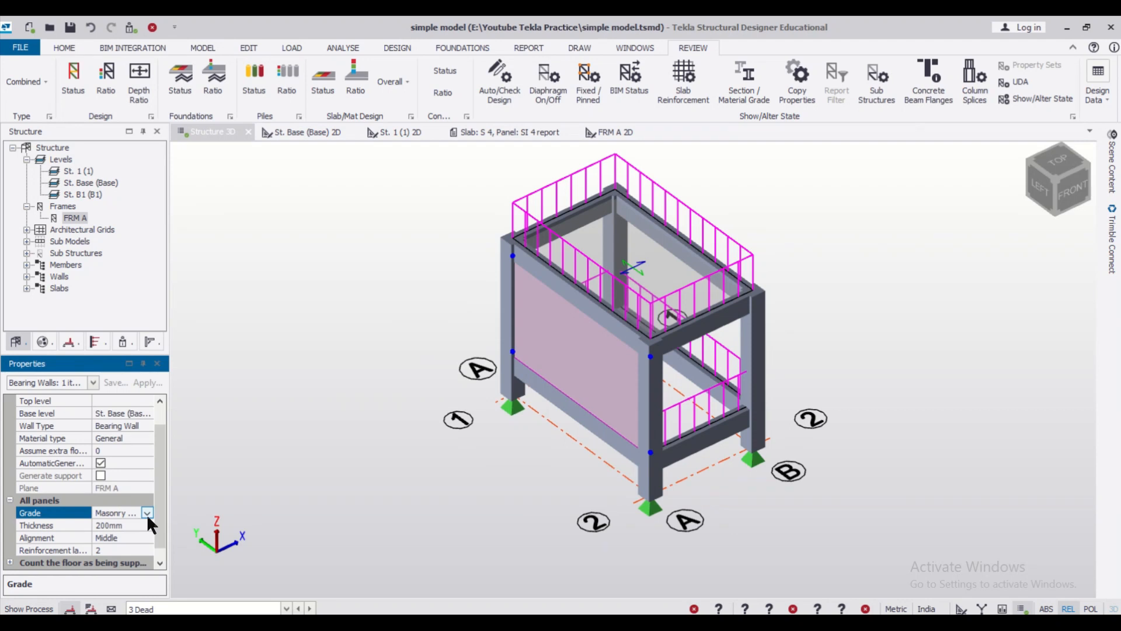
{"action": "left_click", "coordinate": [147, 513]}
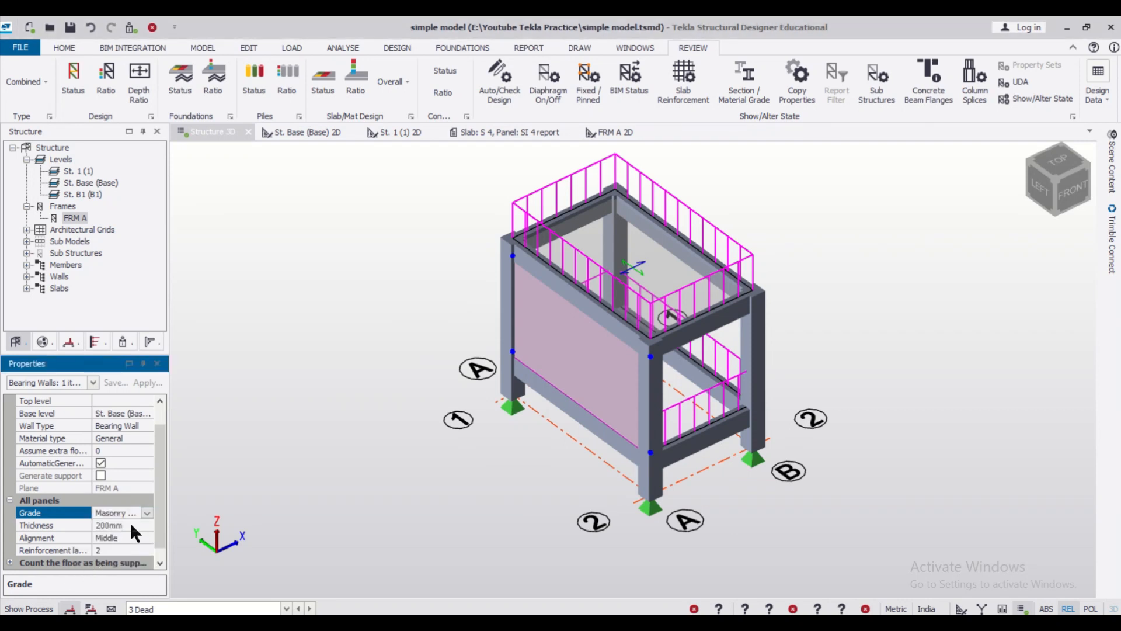
{"action": "left_click", "coordinate": [115, 525]}
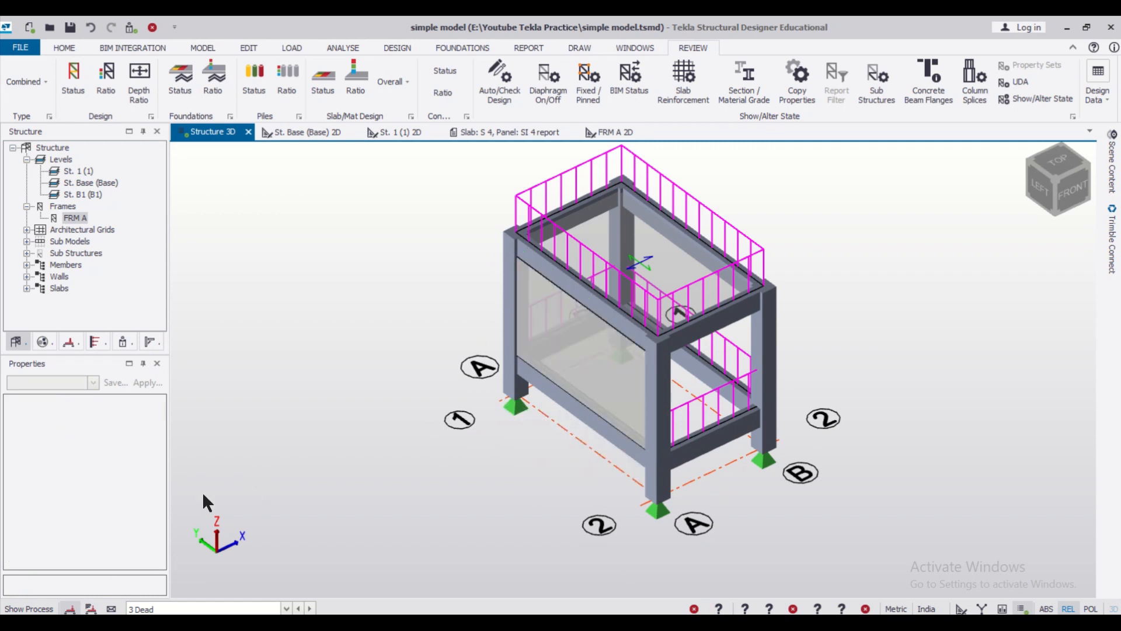
{"action": "mouse_move", "coordinate": [391, 309]}
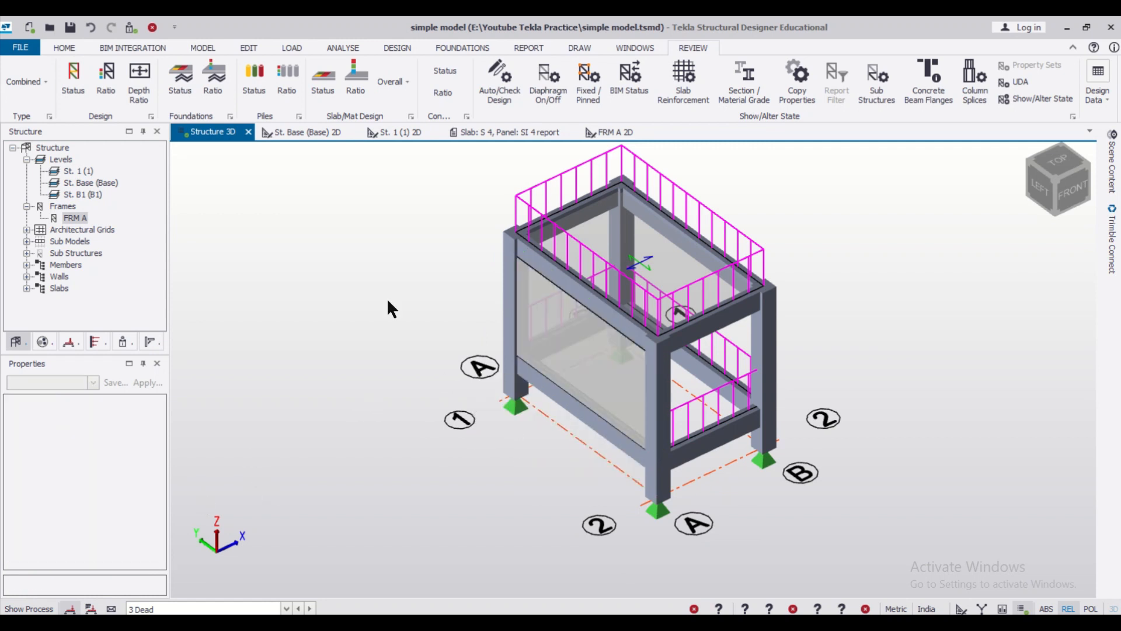
{"action": "left_click", "coordinate": [291, 48]}
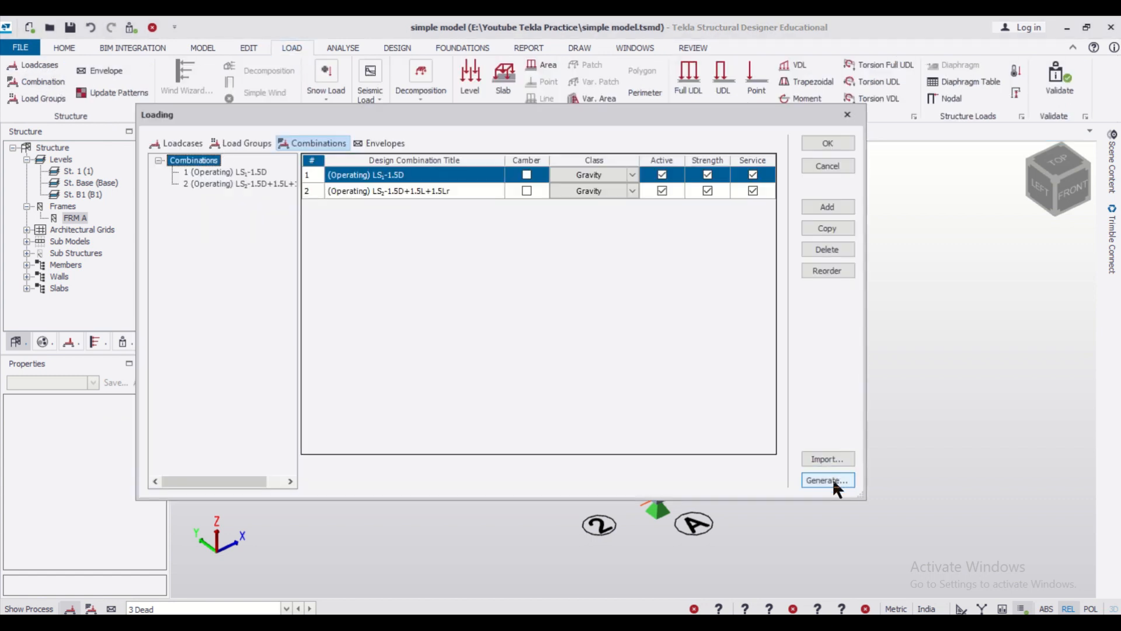
Step: Run the Combination Generator through to Finish and accept the two gravity combinations
{"action": "left_click", "coordinate": [826, 480]}
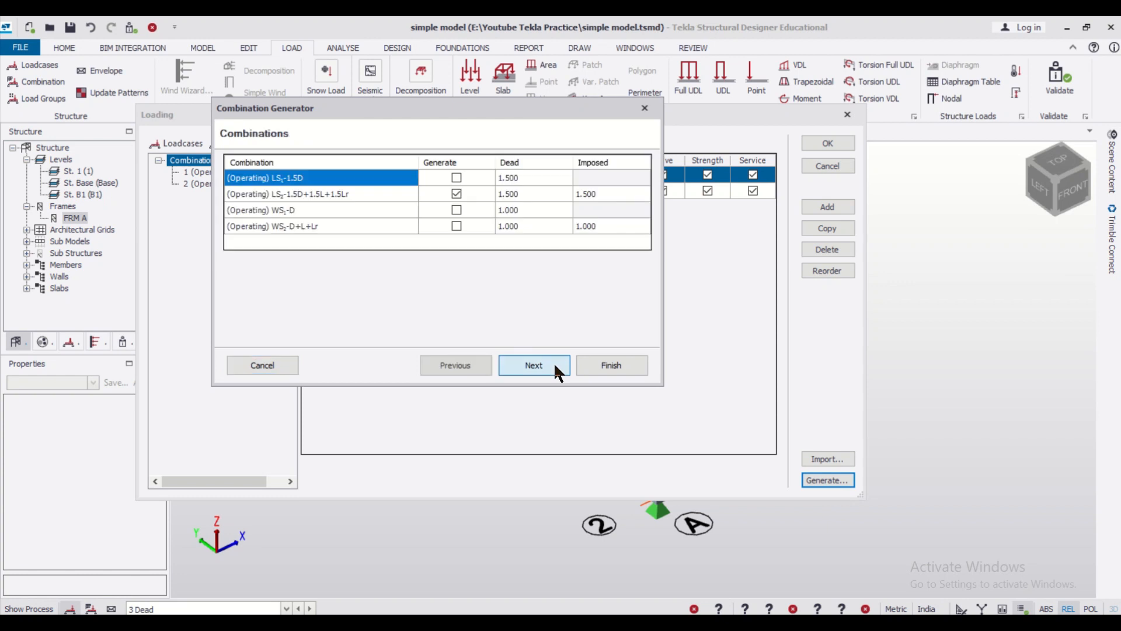
{"action": "left_click", "coordinate": [534, 366]}
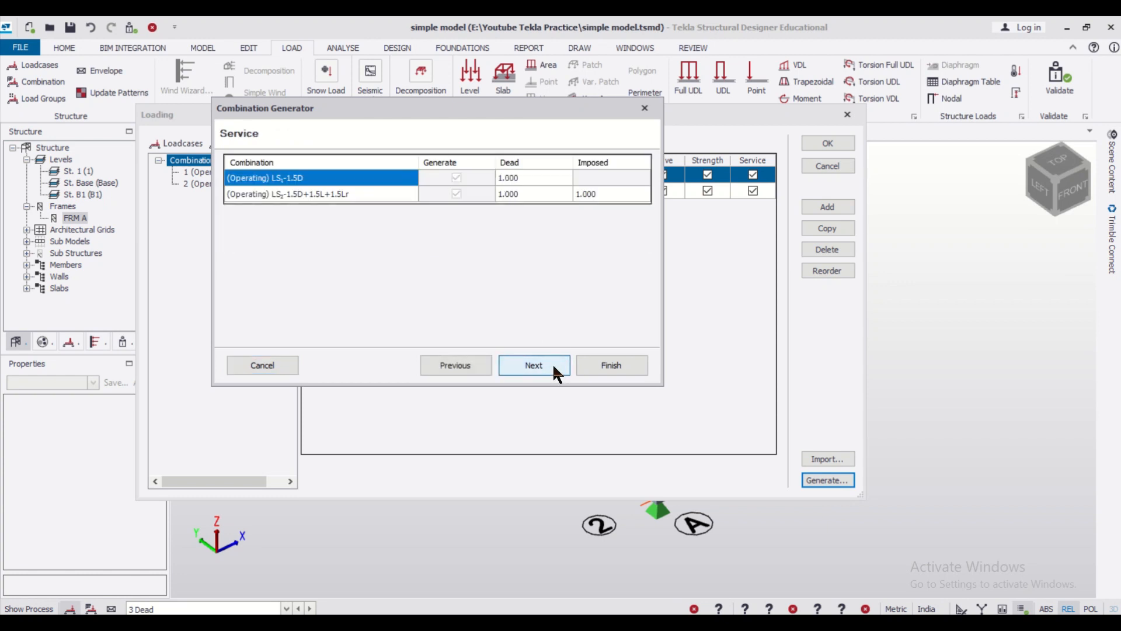
{"action": "left_click", "coordinate": [534, 364]}
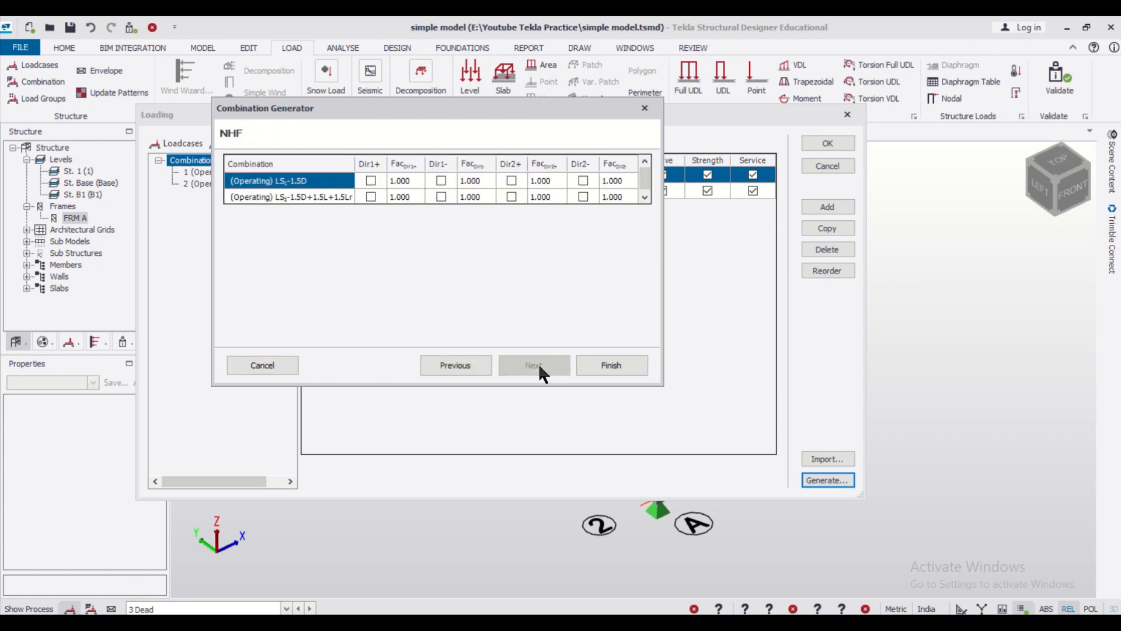
{"action": "left_click", "coordinate": [609, 365]}
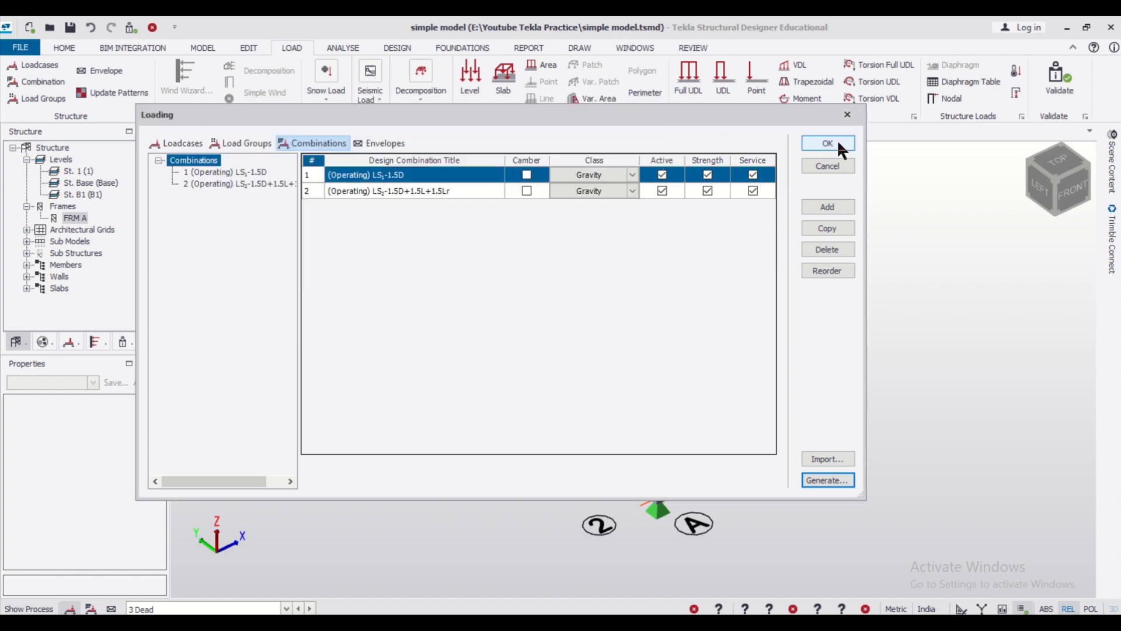
{"action": "left_click", "coordinate": [826, 143]}
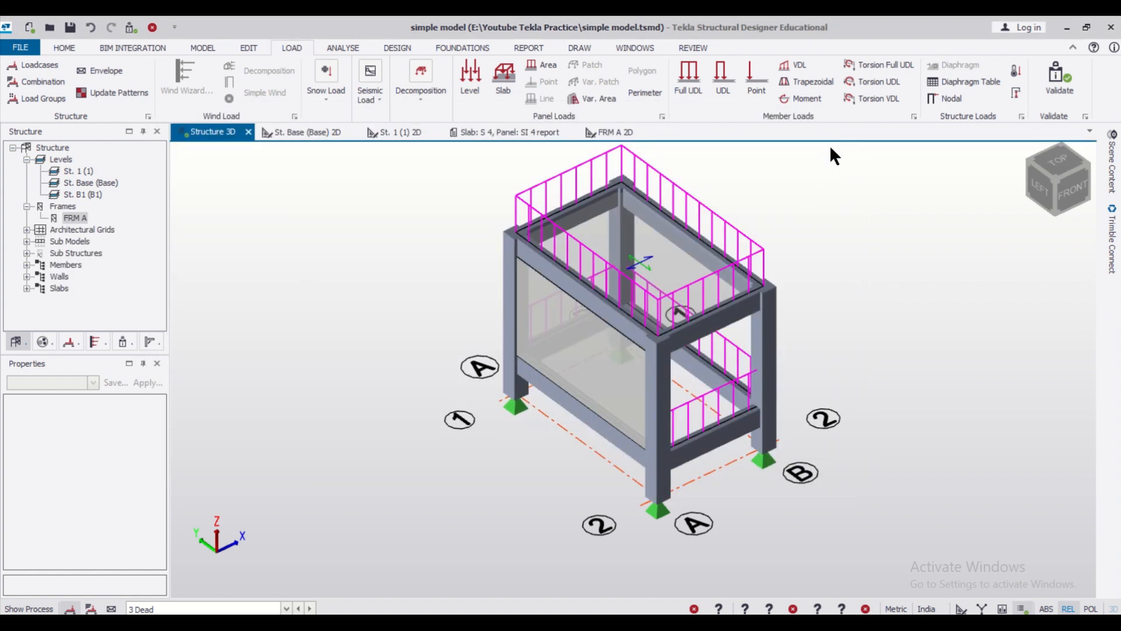
Step: Run Design All (Static), then review and close the BaseB1 beam results on frame A
{"action": "left_click", "coordinate": [397, 48]}
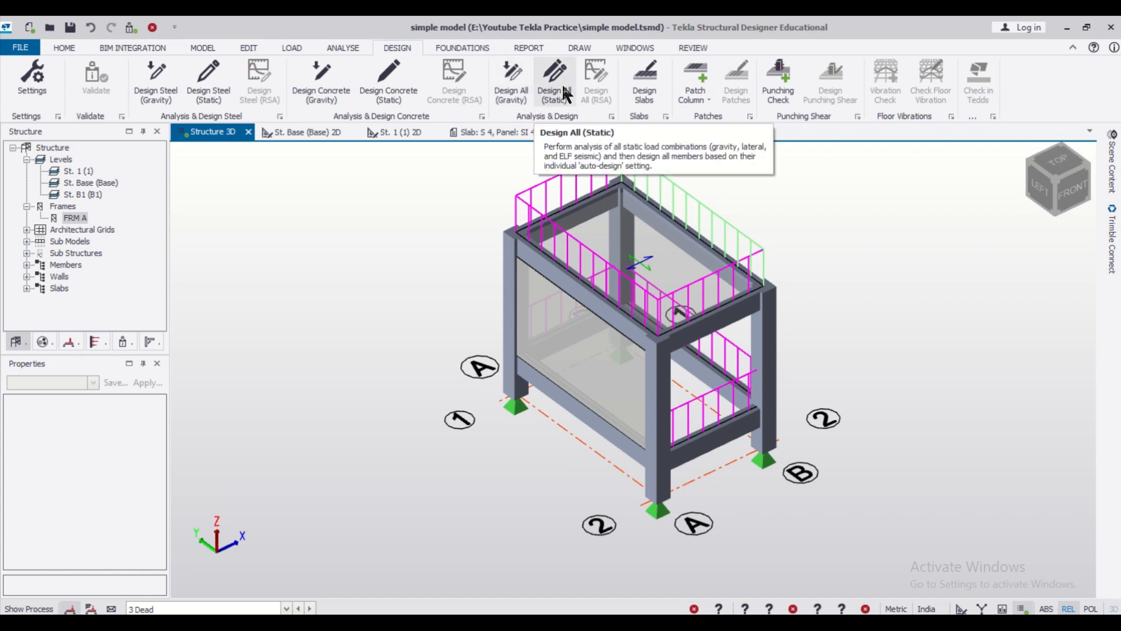
{"action": "left_click", "coordinate": [552, 77]}
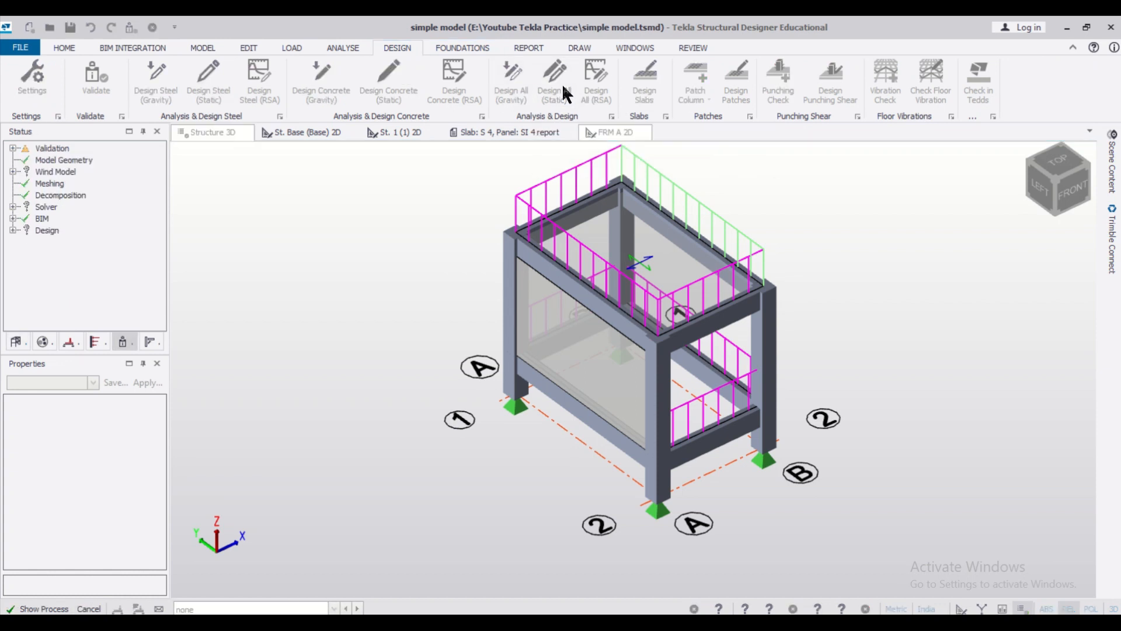
{"action": "left_click", "coordinate": [615, 447]}
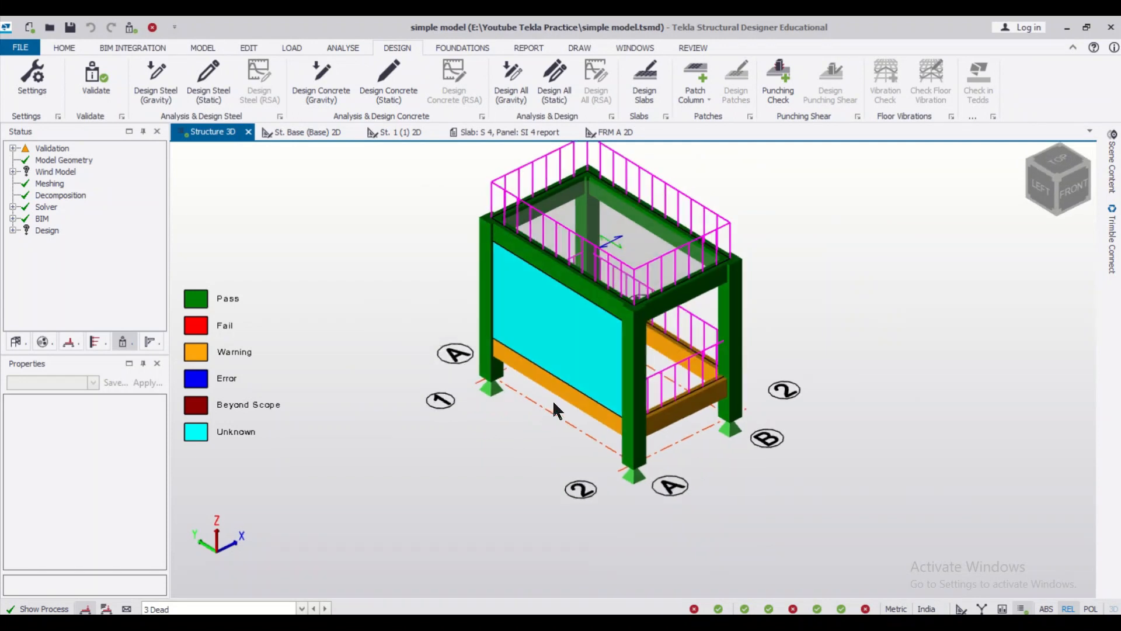
{"action": "left_click", "coordinate": [558, 400]}
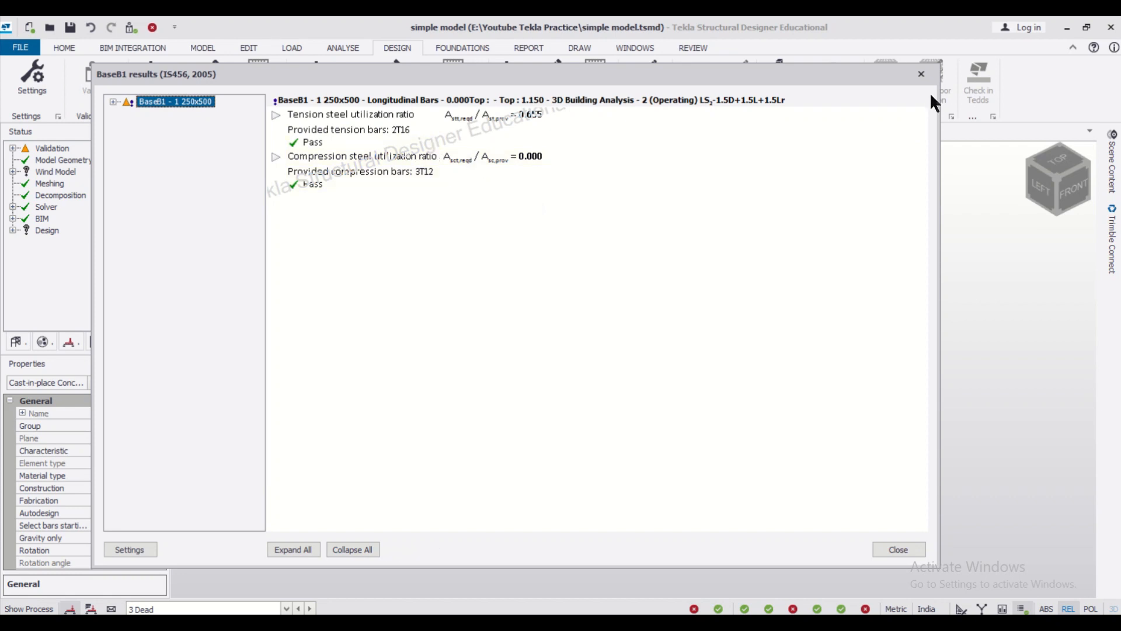
{"action": "left_click", "coordinate": [897, 549]}
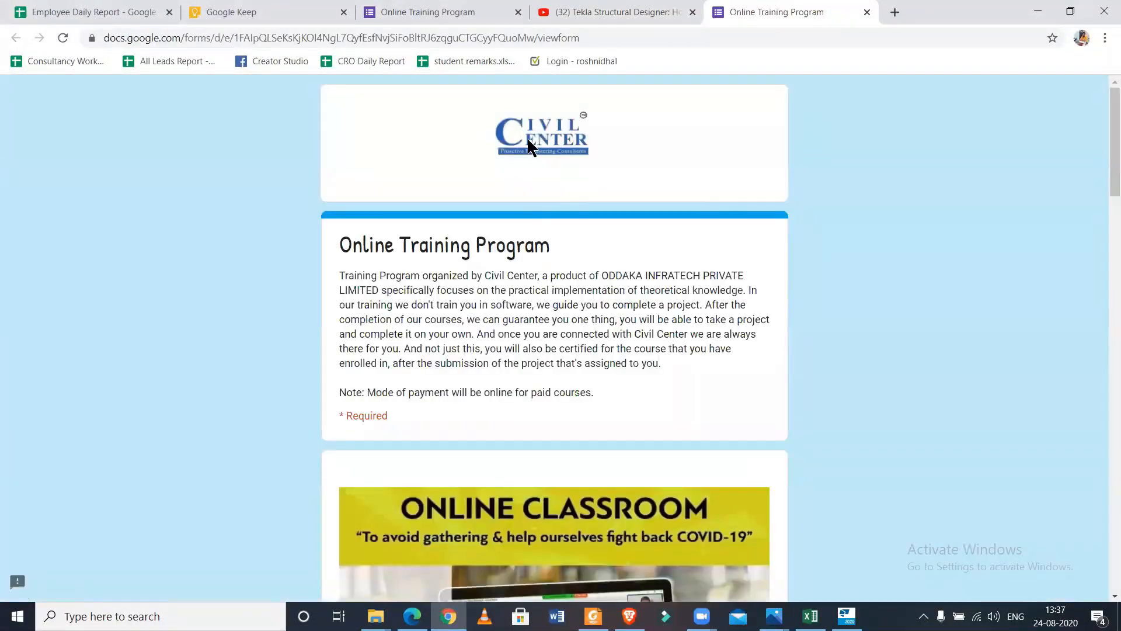
Step: Scroll the Online Training Program Google Form past its header
{"action": "scroll", "scroll_direction": "down", "scroll_amount": 3}
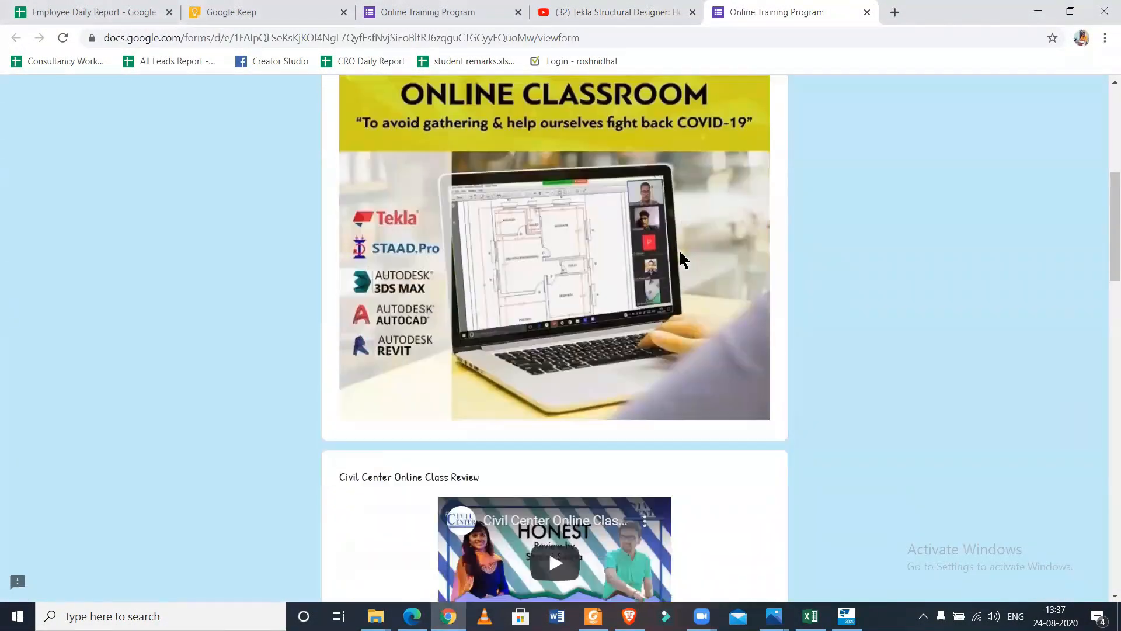